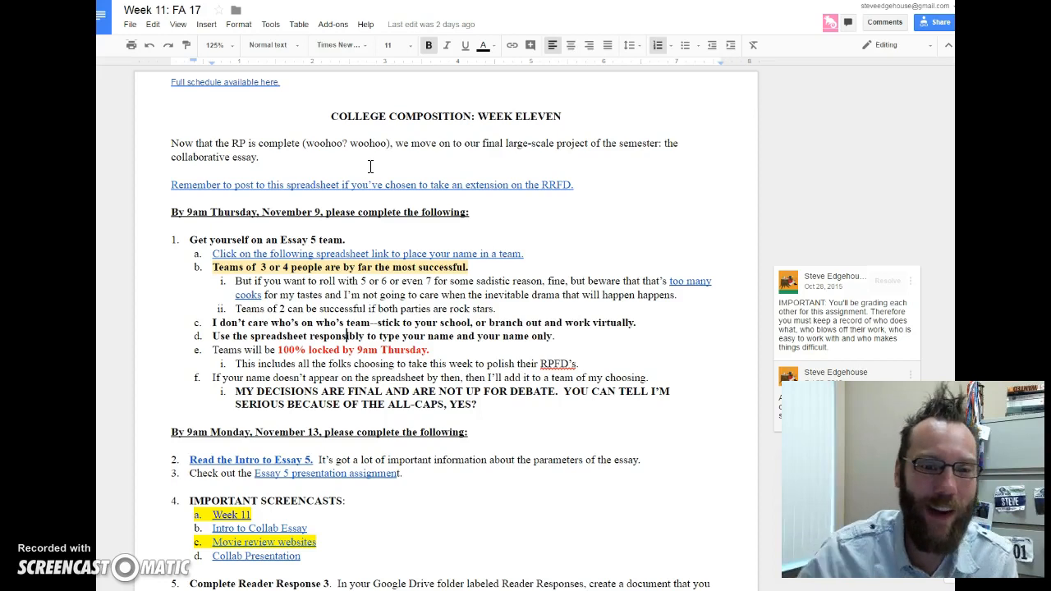
Step: Show the link preview for the team sign-up spreadsheet hyperlink
scroll(down, 3)
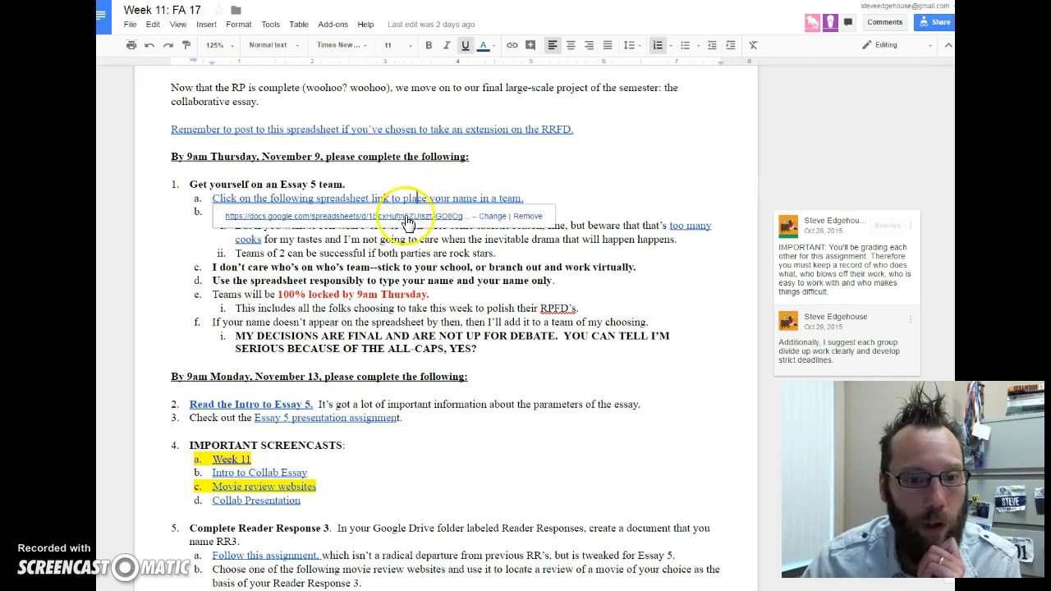
click(367, 198)
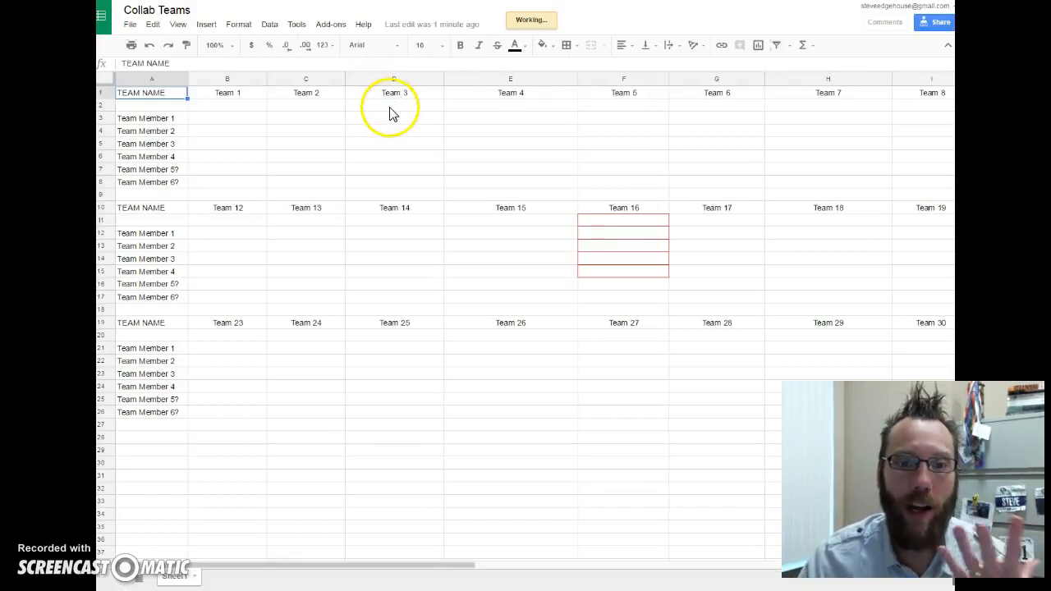
click(510, 105)
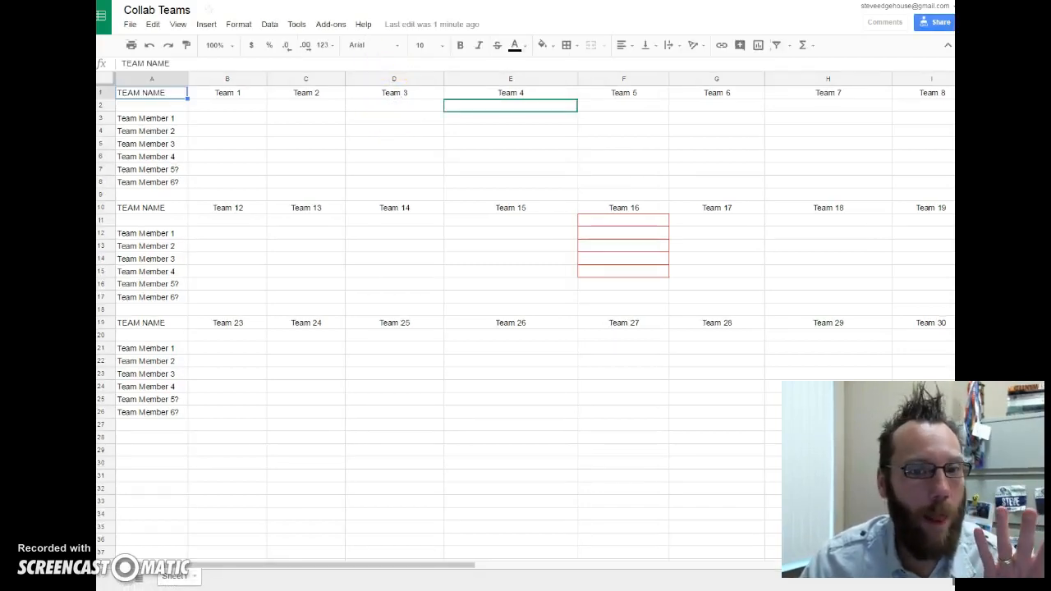
click(394, 92)
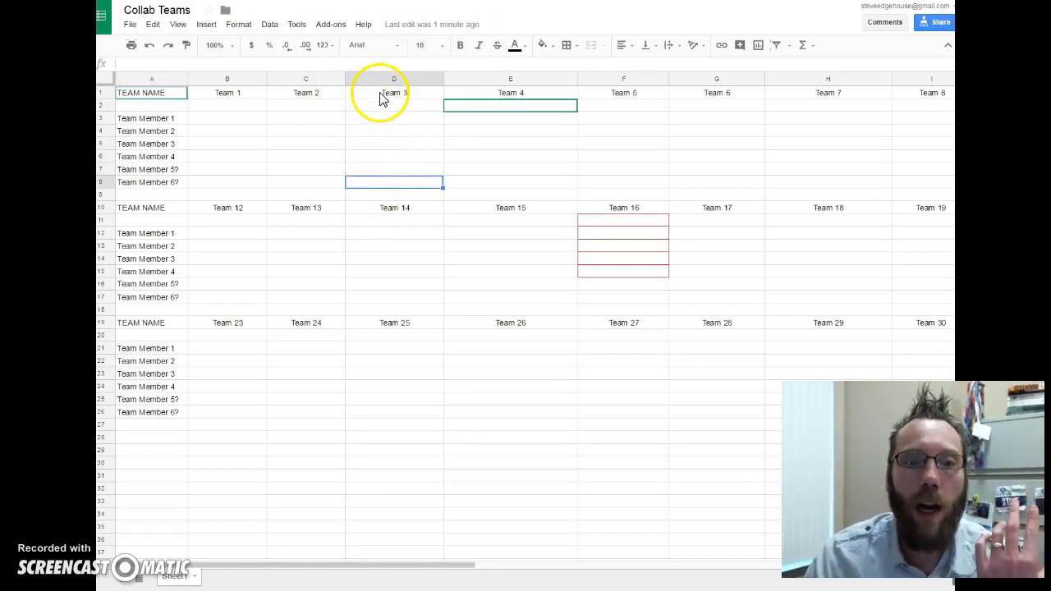
click(394, 92)
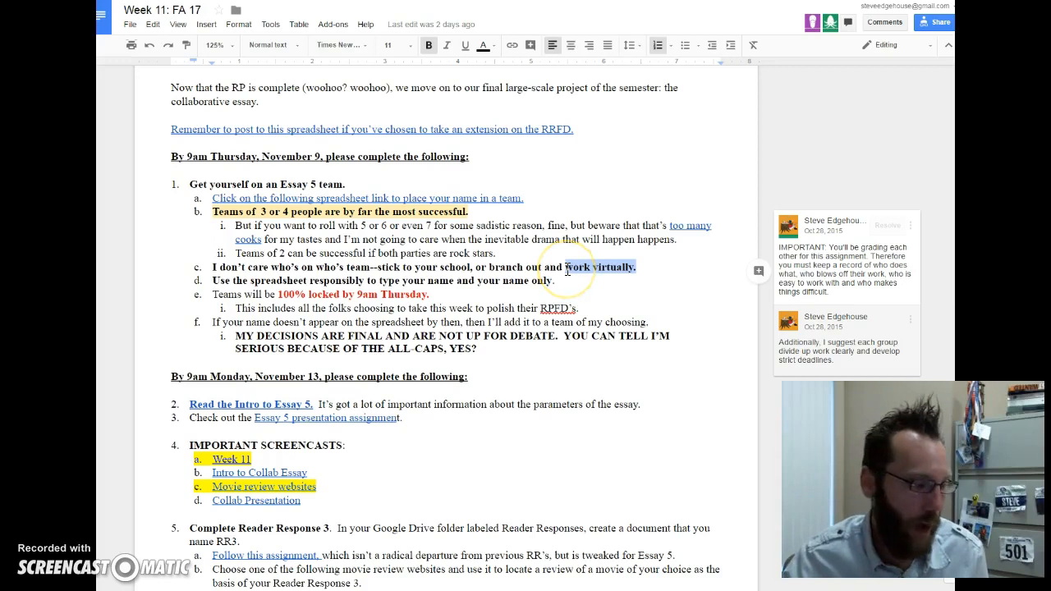
mouse_move(566, 266)
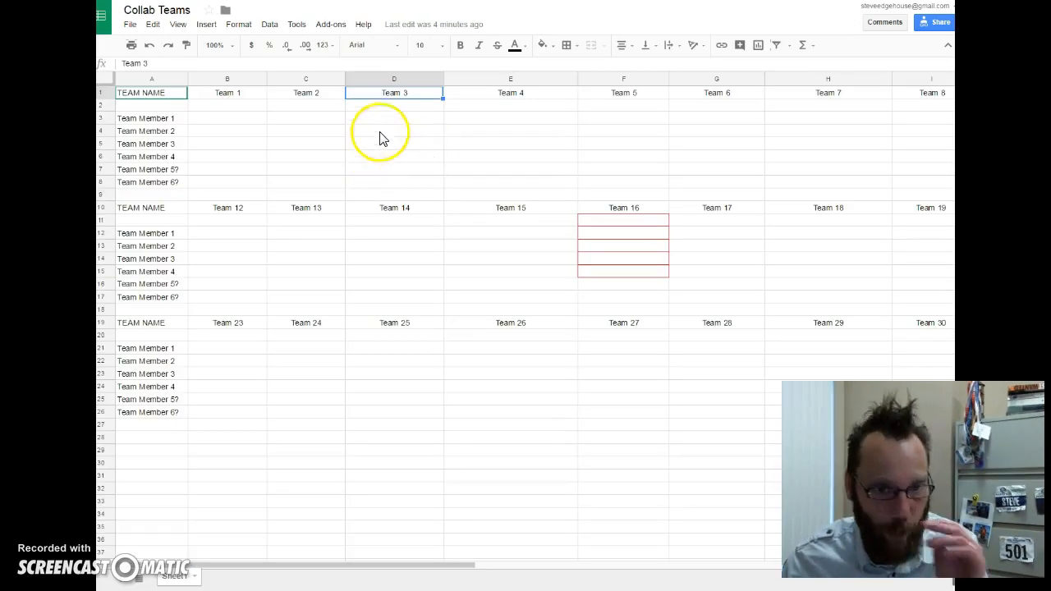
mouse_move(396, 135)
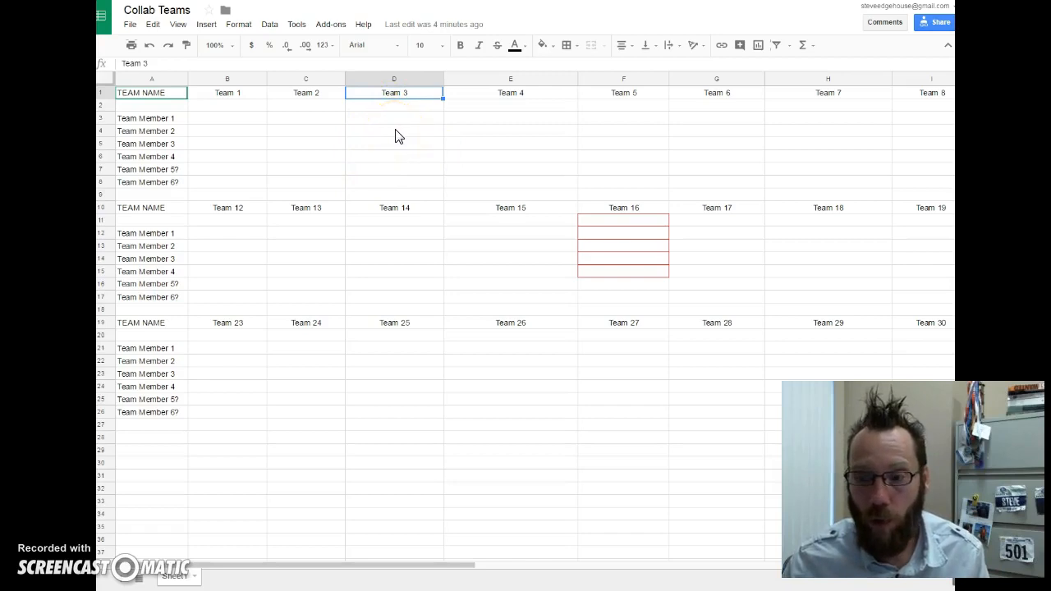
mouse_move(402, 137)
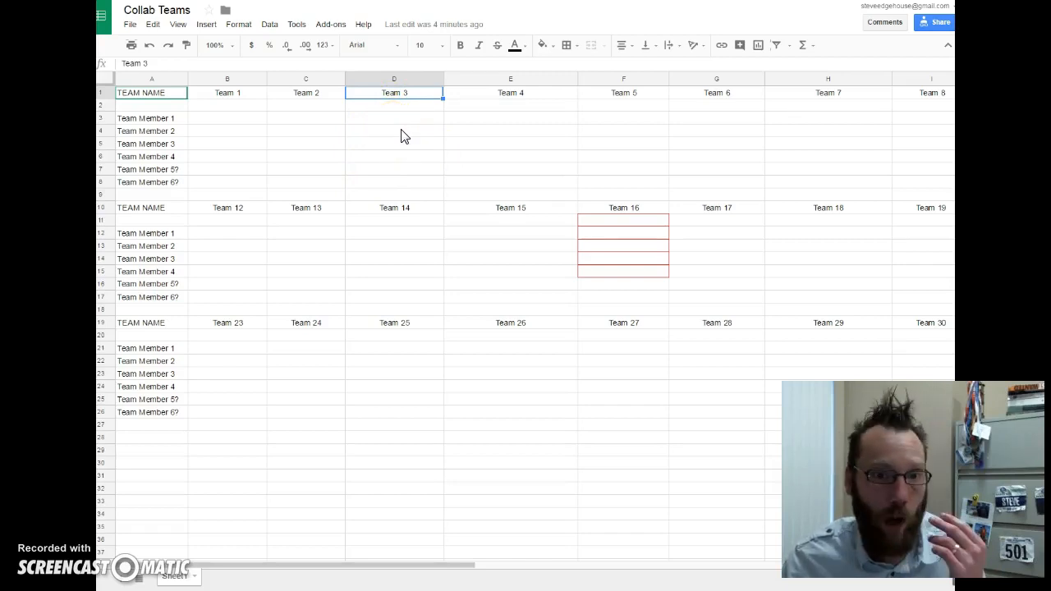
mouse_move(419, 160)
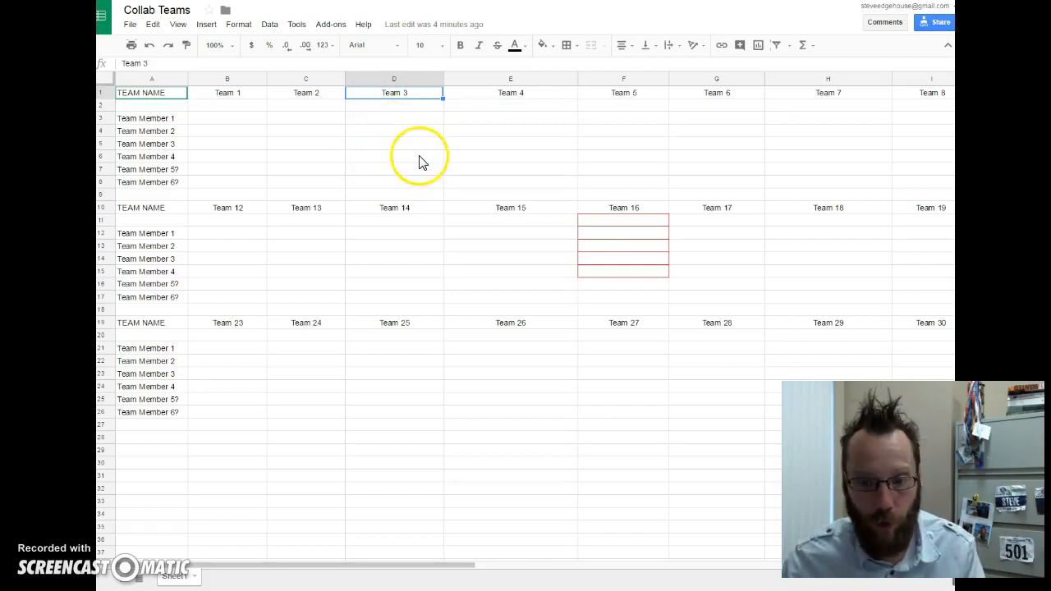
mouse_move(414, 192)
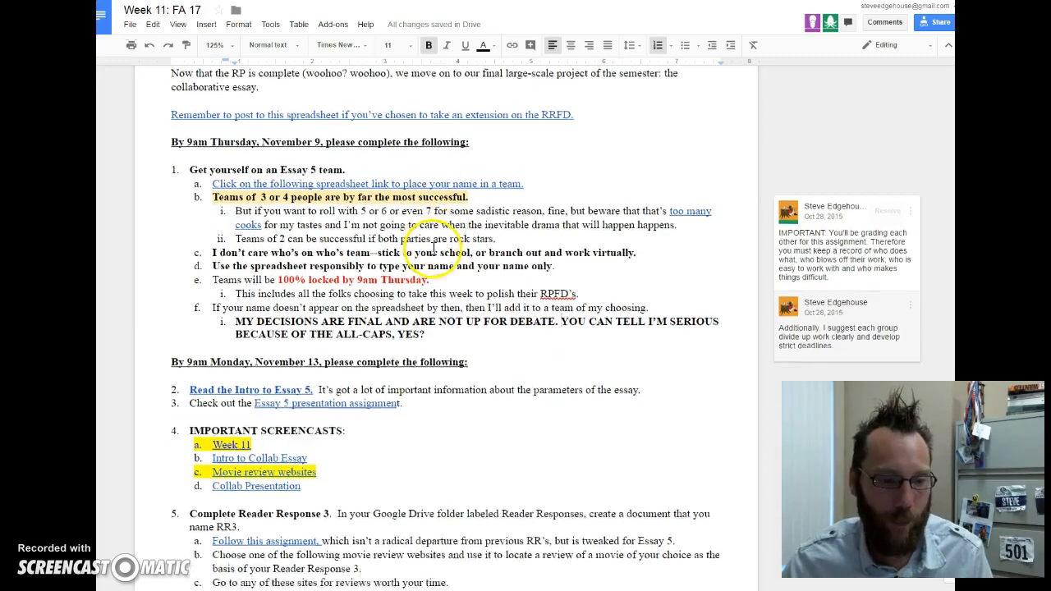
Step: Scroll to the November 13 section, pointing at the Essay 5 intro and movie review screencast items
scroll(down, 3)
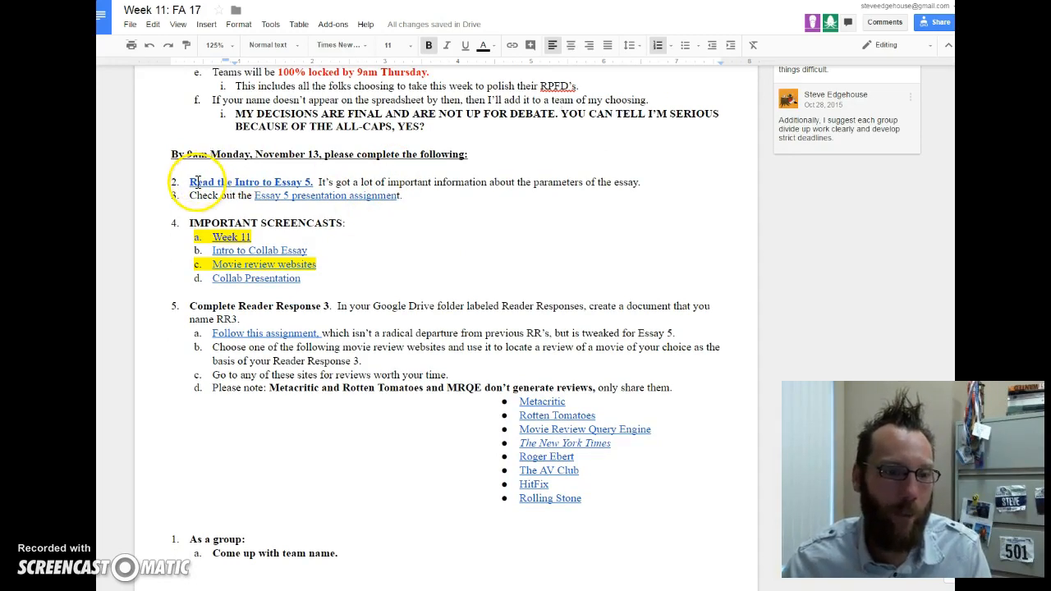
click(263, 264)
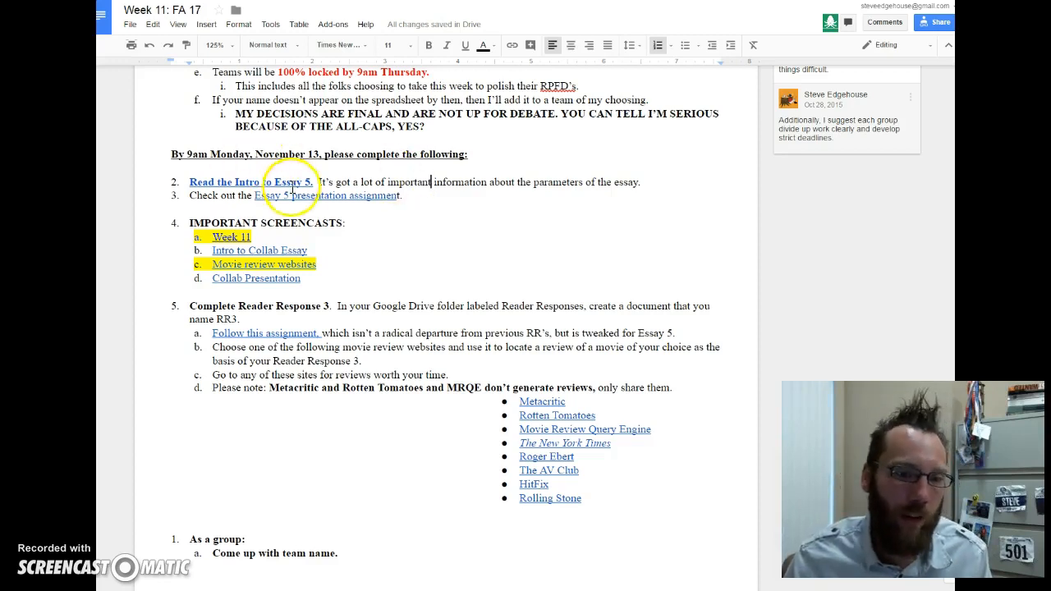
mouse_move(499, 197)
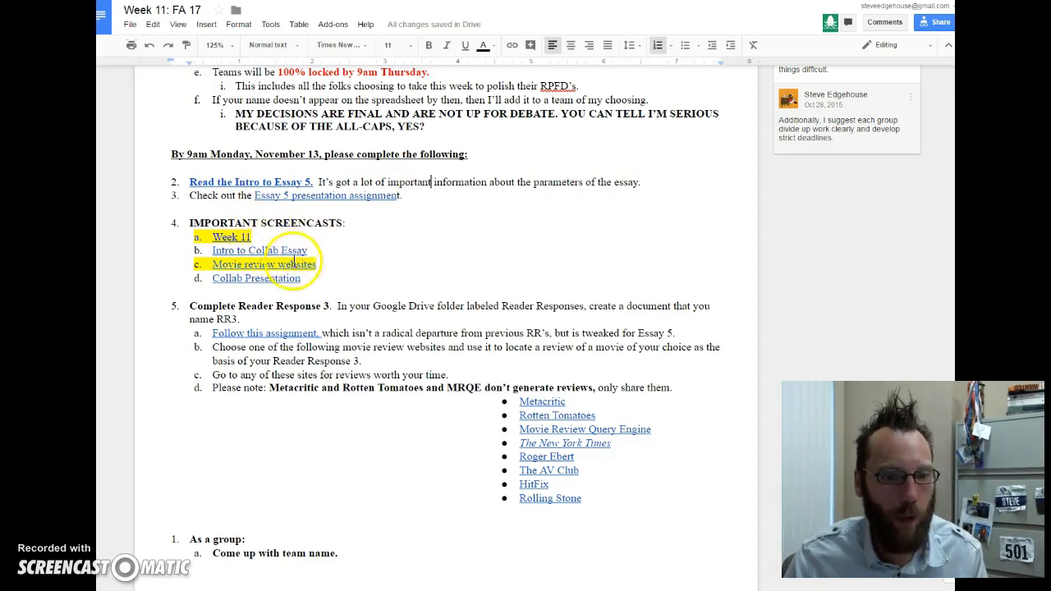
click(264, 264)
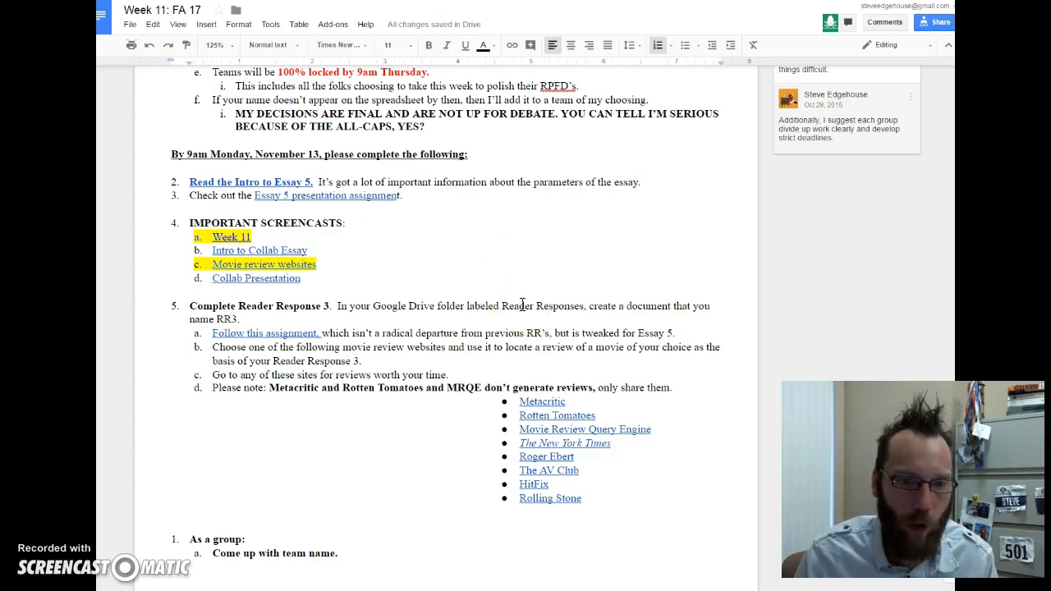
Step: Scroll through the group task list now moved onto the following page
scroll(down, 3)
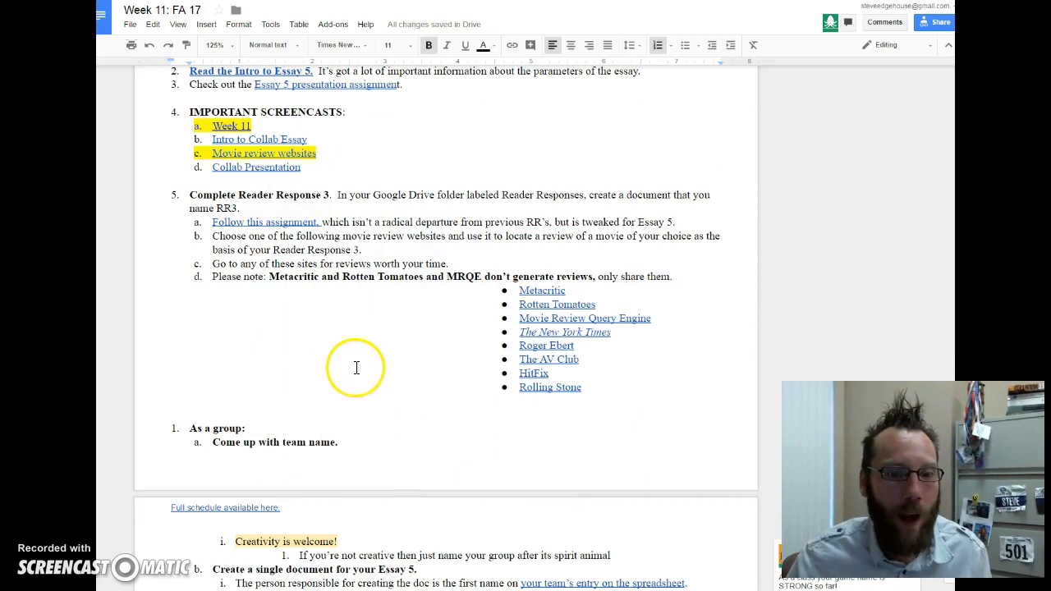
scroll(down, 3)
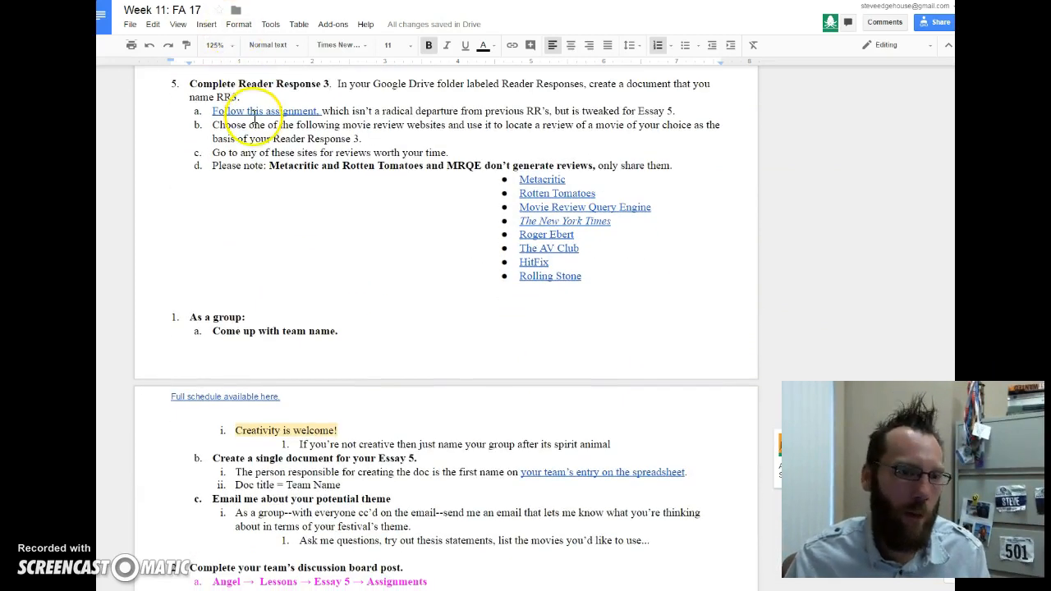
mouse_move(302, 111)
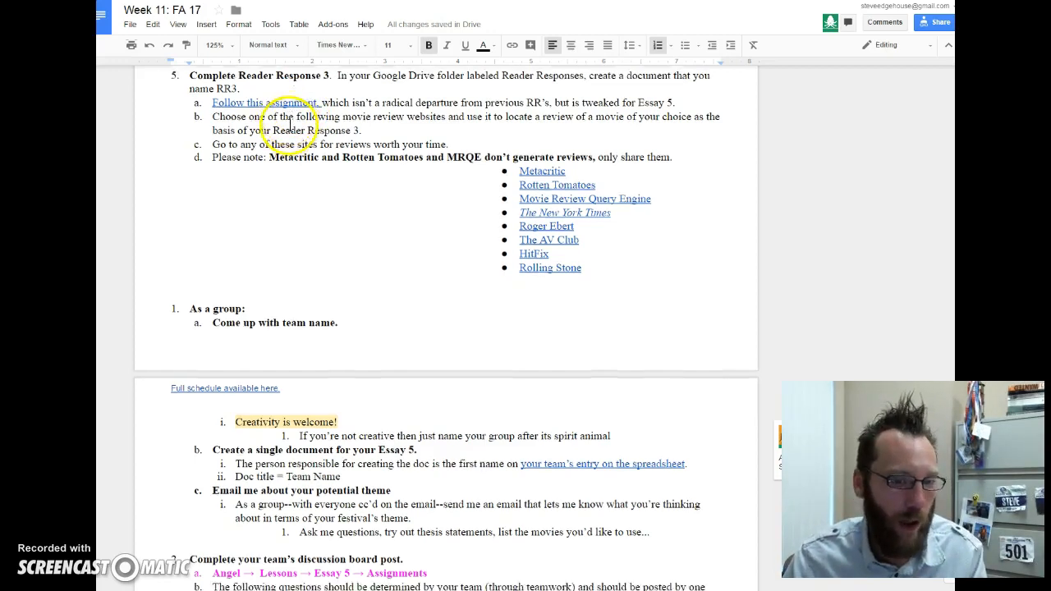
scroll(down, 3)
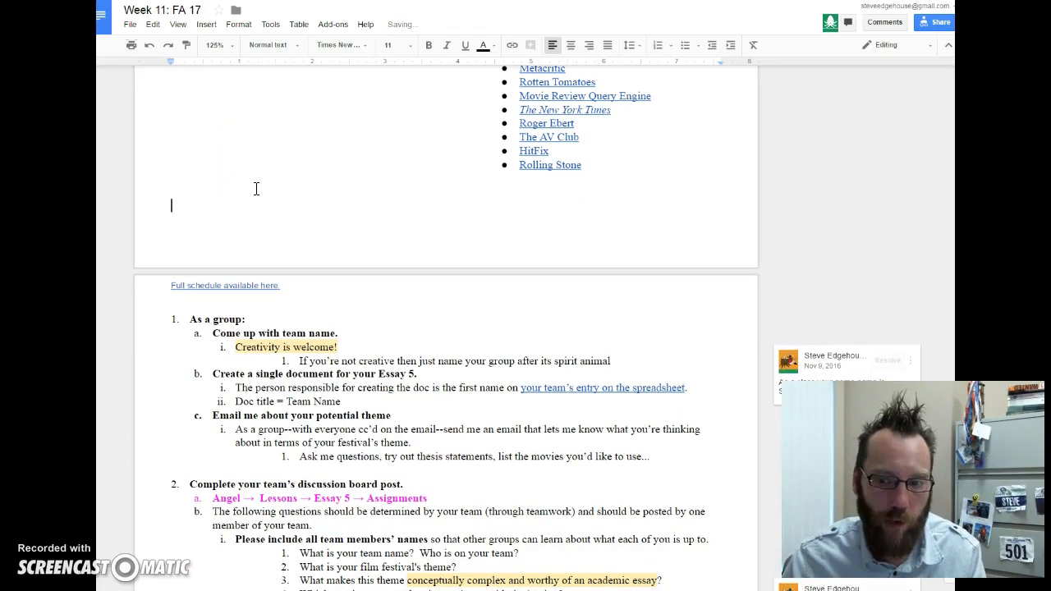
scroll(down, 3)
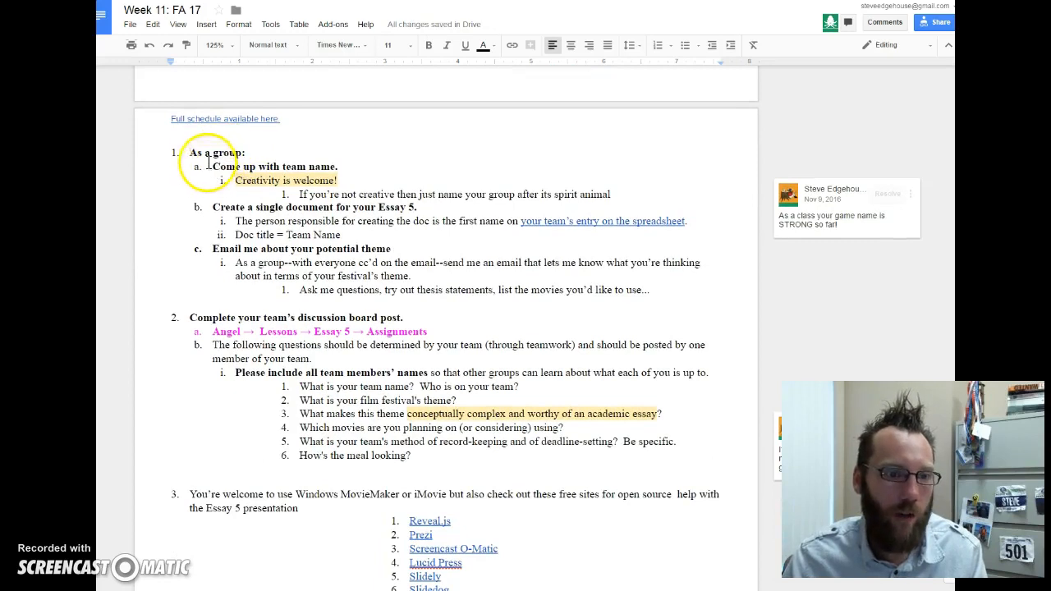
scroll(down, 3)
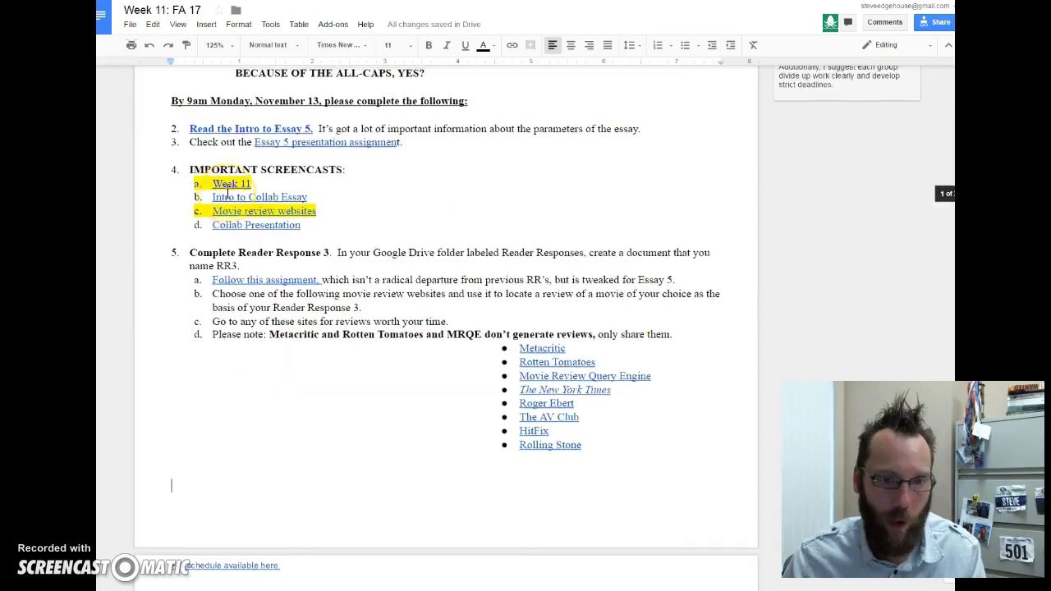
scroll(up, 3)
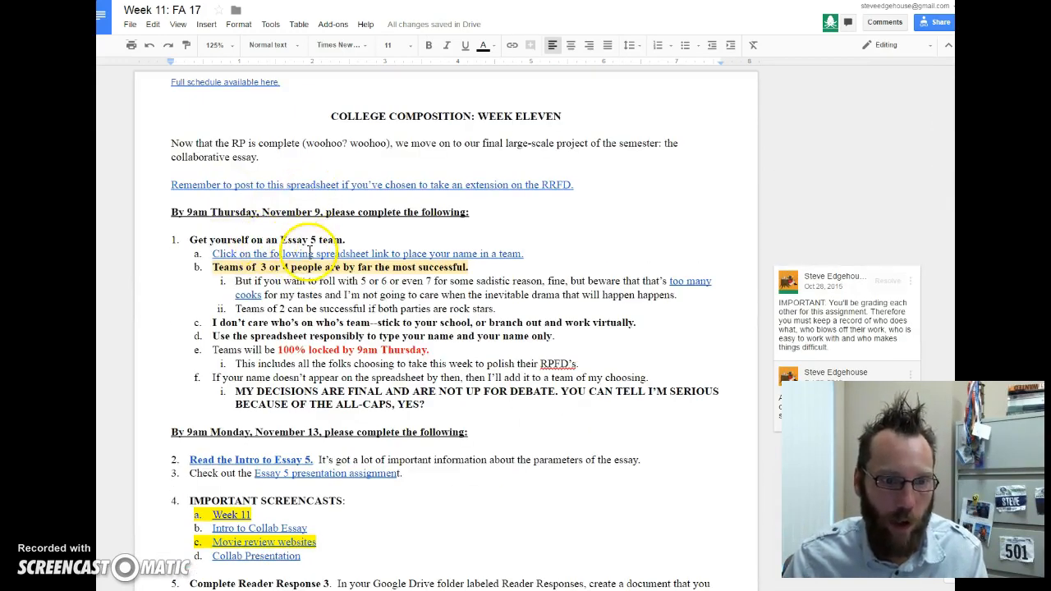
click(368, 253)
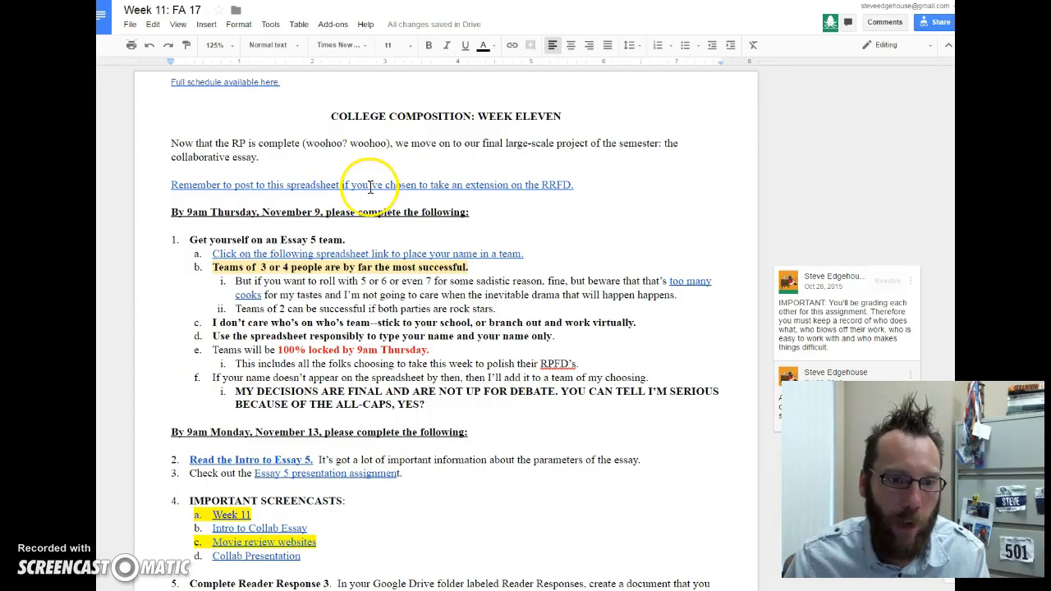
scroll(down, 3)
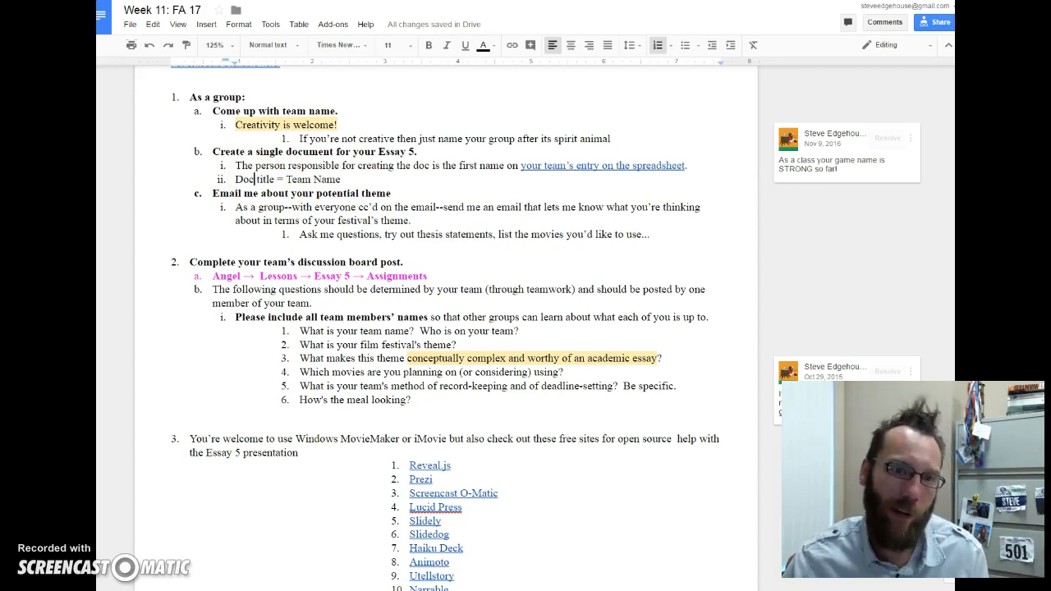
Step: Replace 'Angel' with 'Blackboard' in item 2a's discussion board path
click(602, 165)
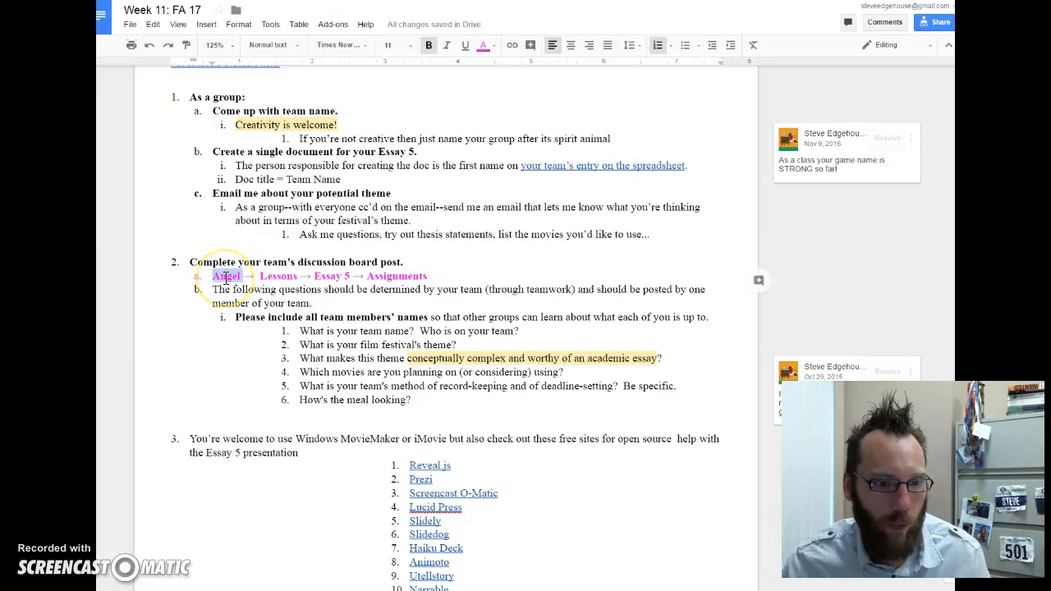
text(Blackboard)
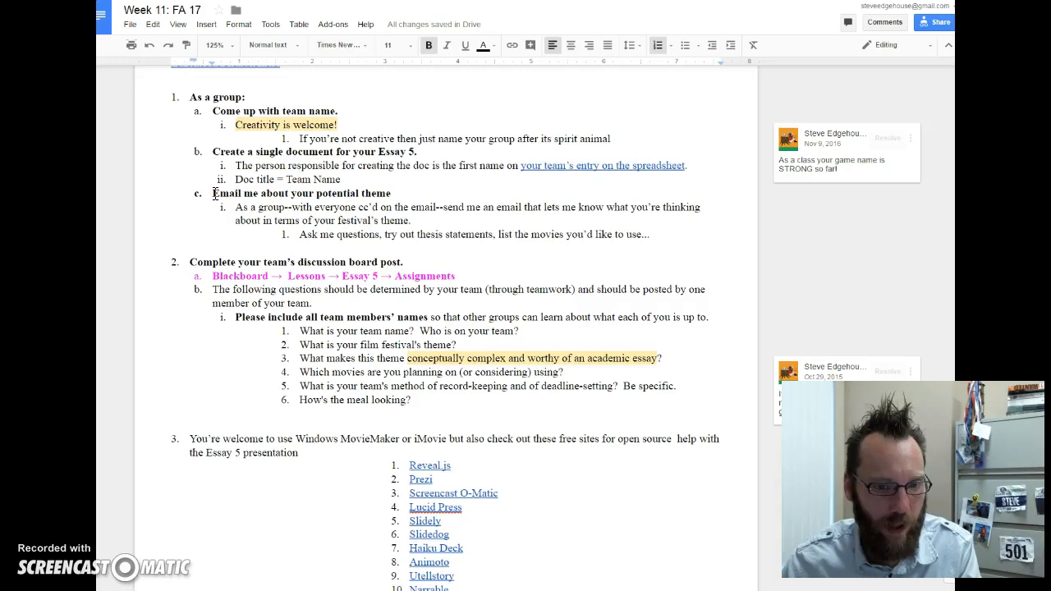
scroll(down, 3)
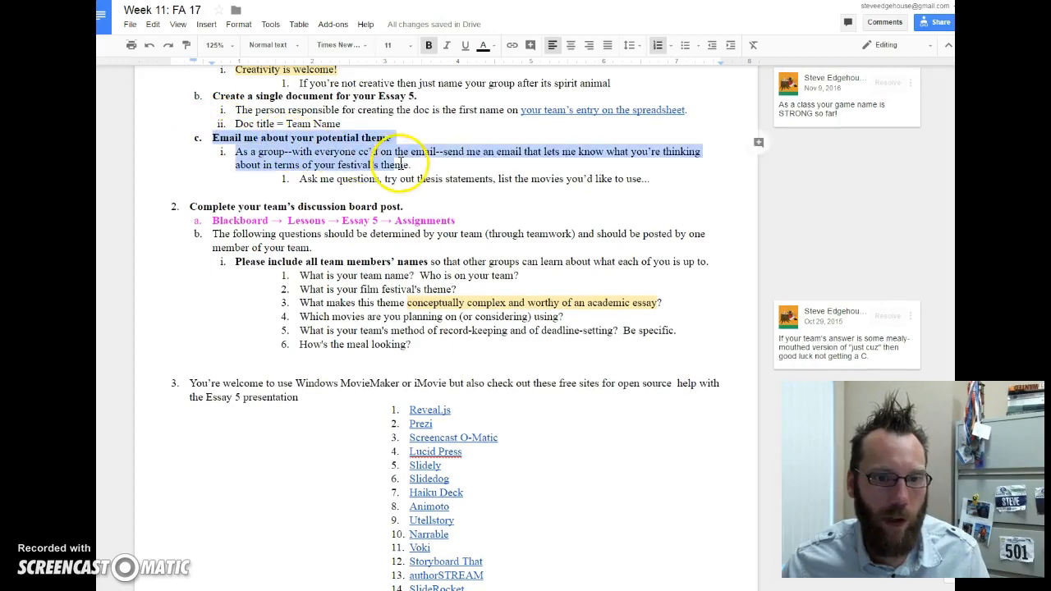
scroll(up, 3)
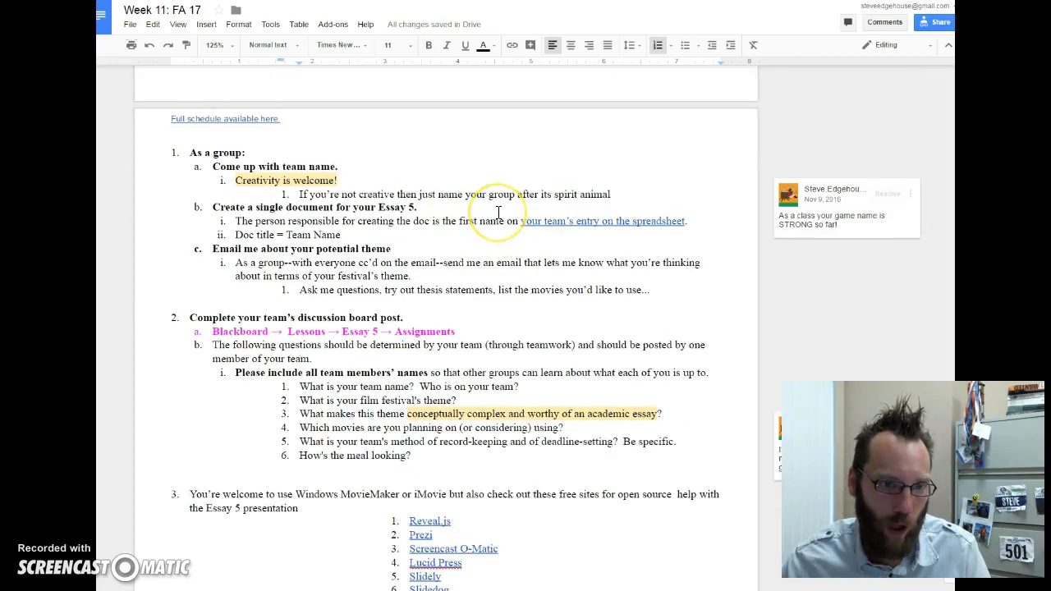
scroll(down, 3)
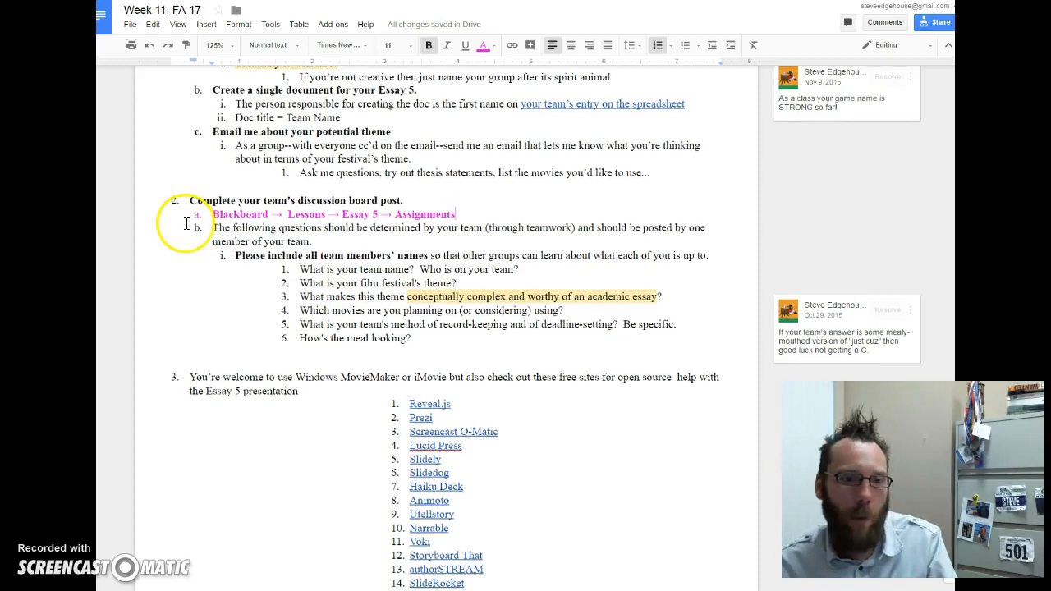
scroll(down, 3)
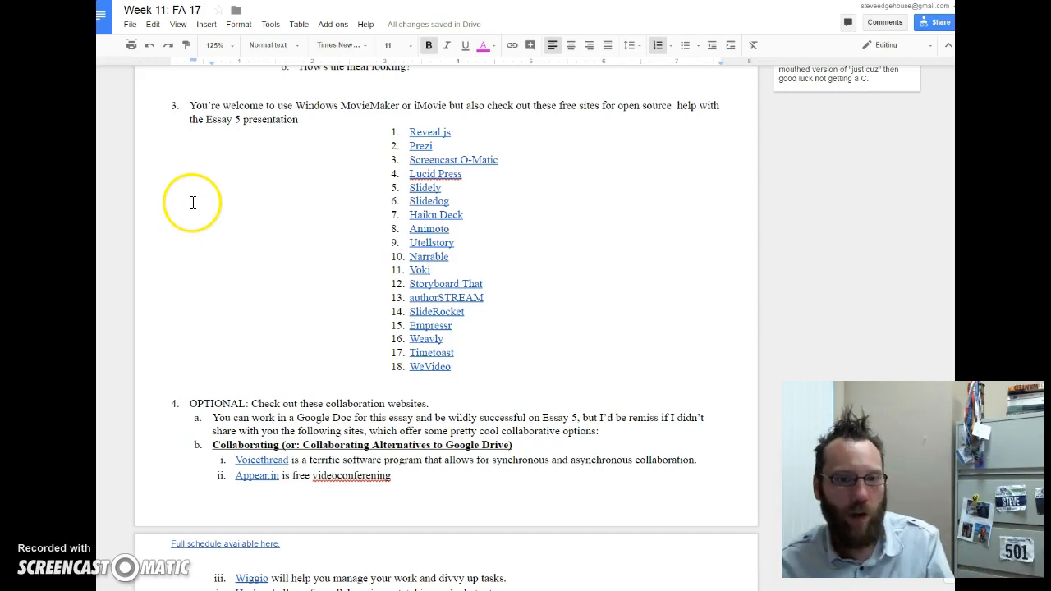
mouse_move(296, 107)
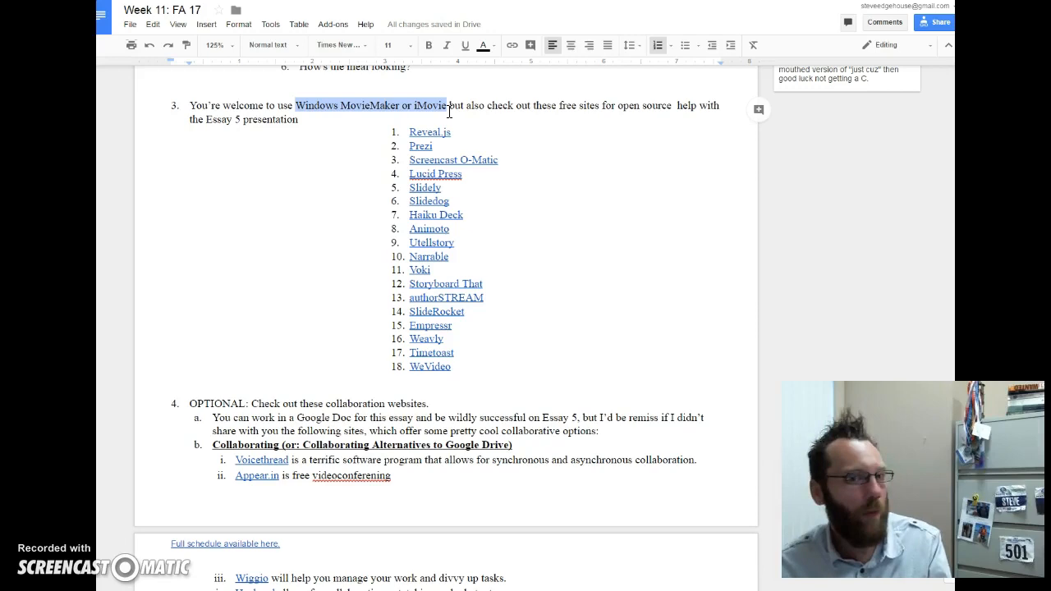
click(454, 160)
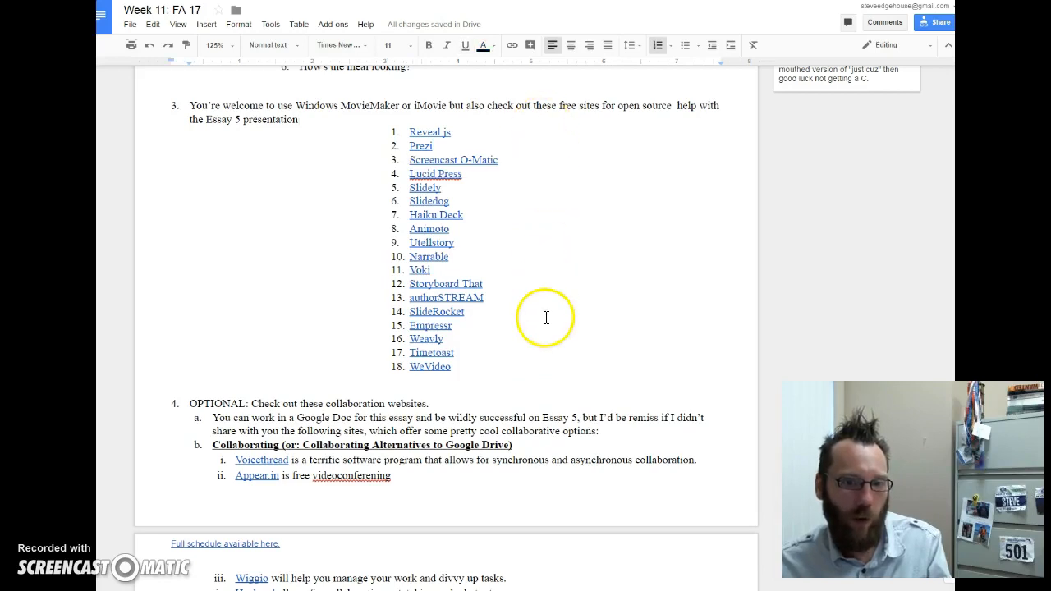
mouse_move(559, 311)
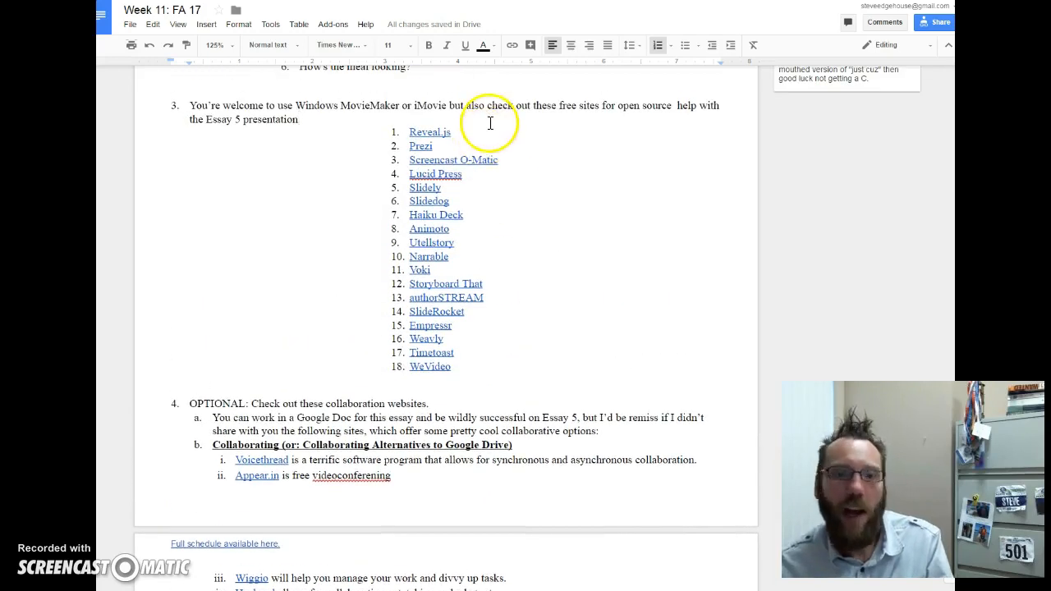
click(430, 367)
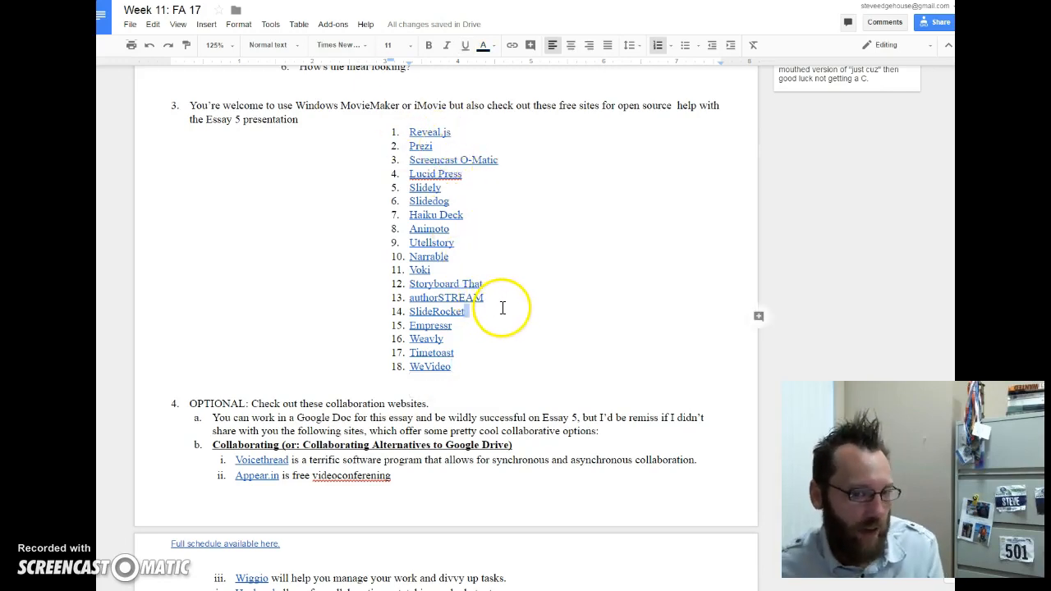
click(429, 367)
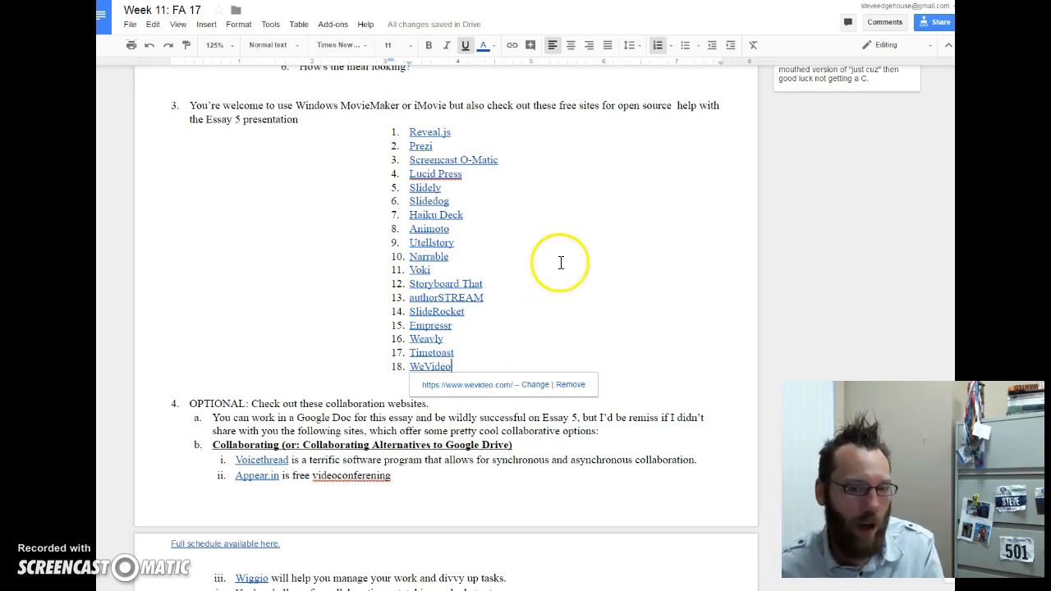
scroll(down, 3)
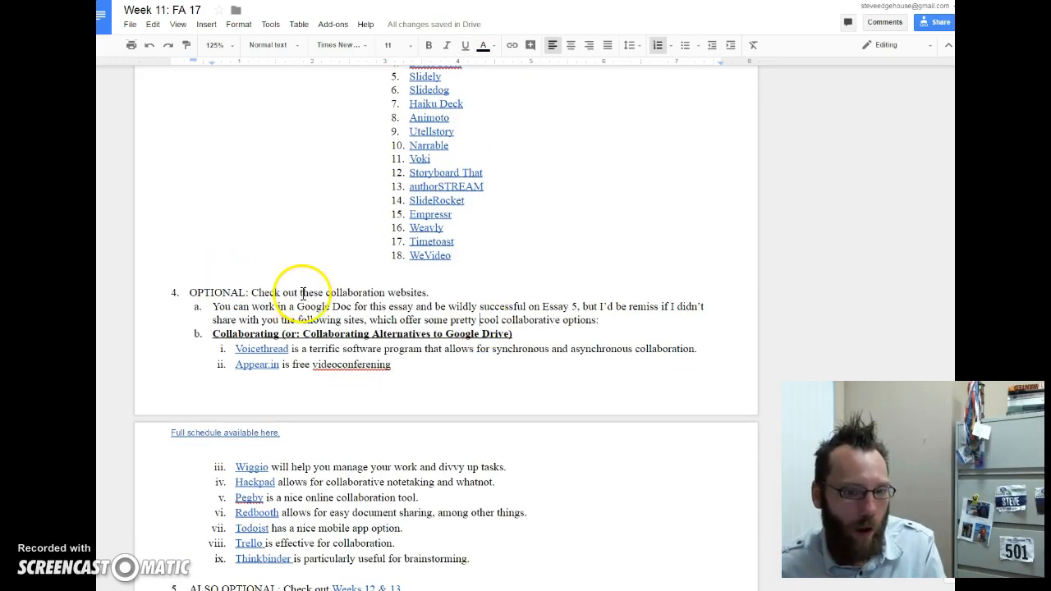
scroll(down, 3)
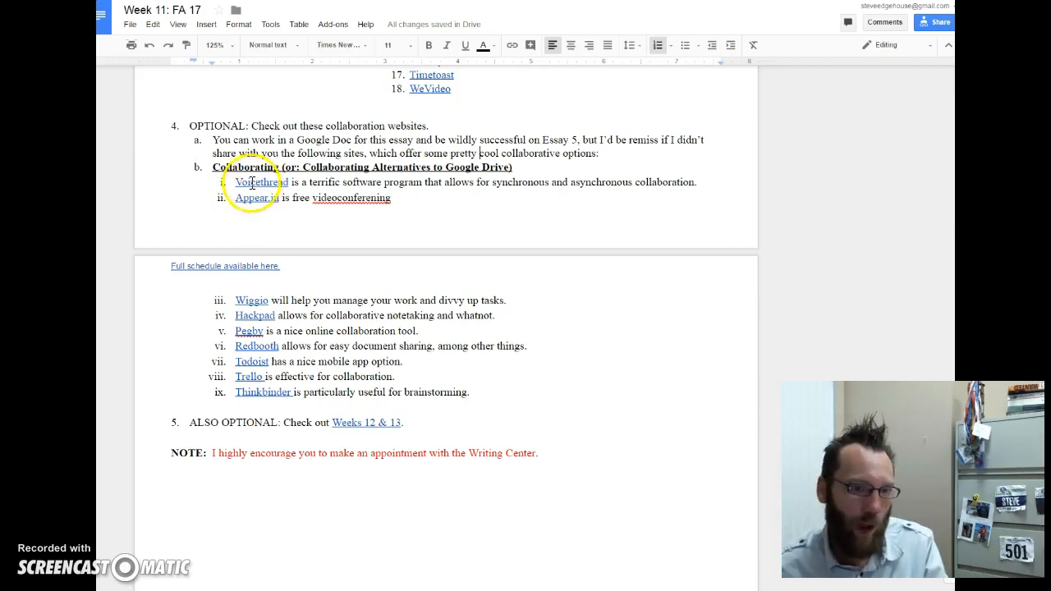
mouse_move(501, 168)
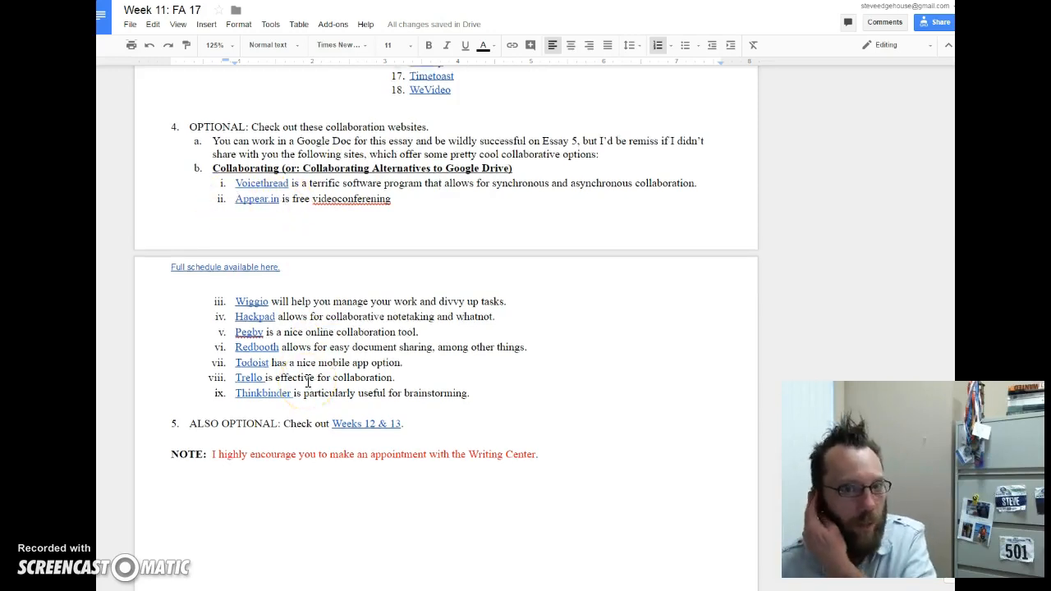
scroll(up, 3)
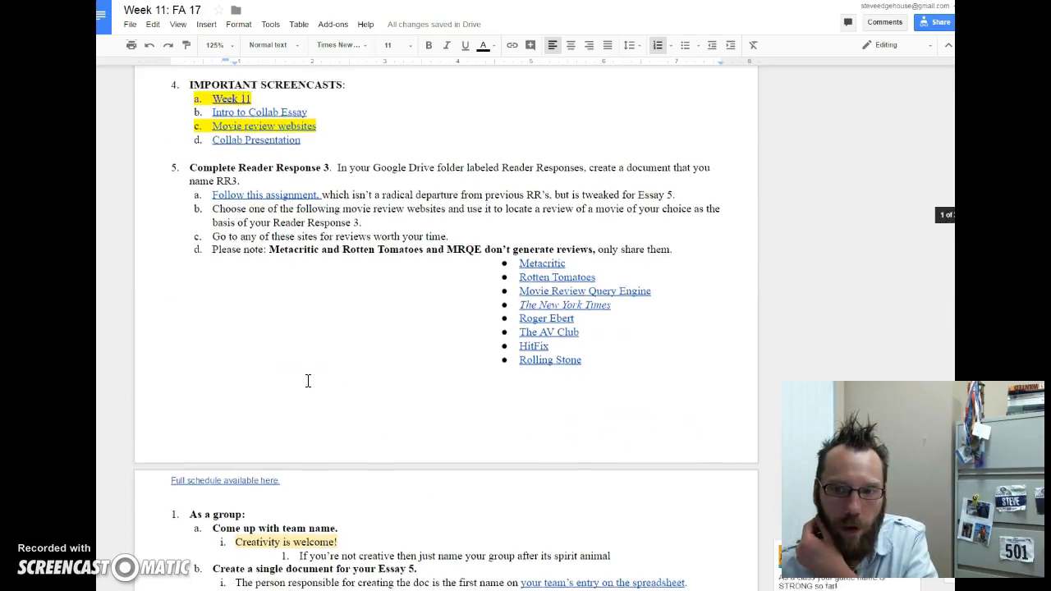
scroll(up, 3)
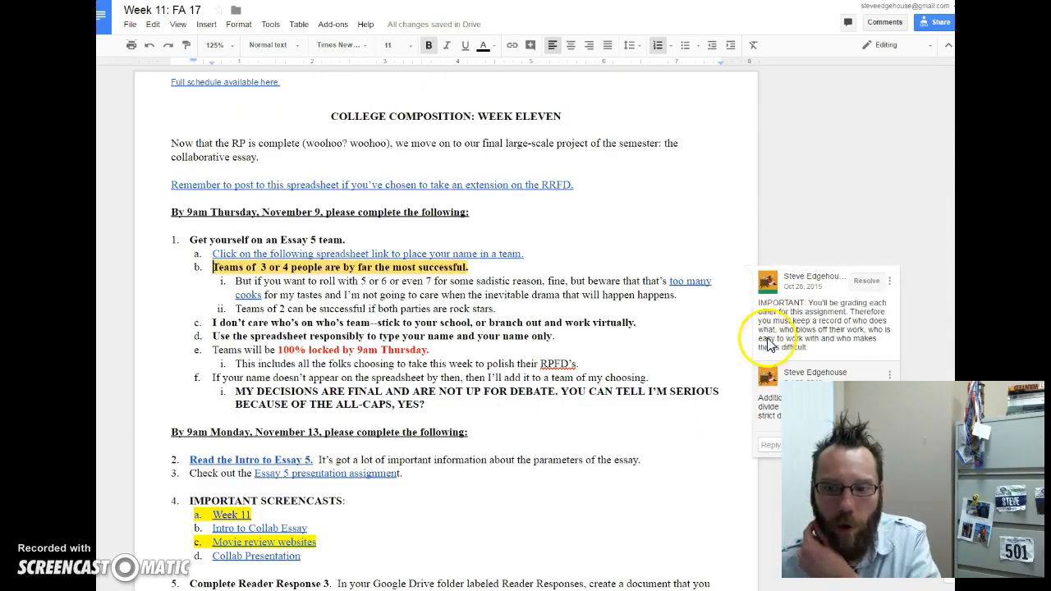